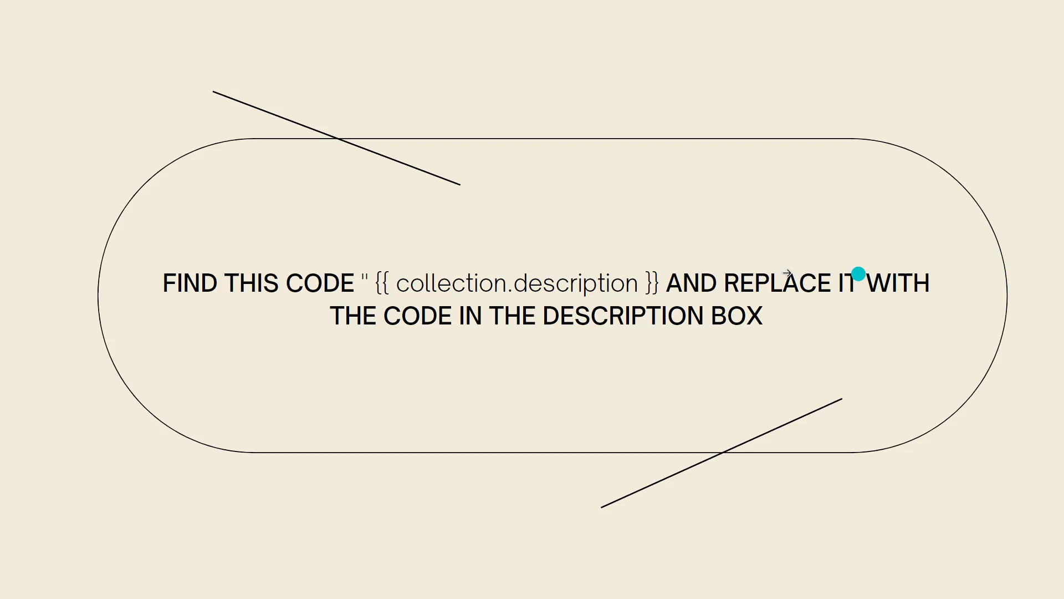
pyautogui.moveTo(636, 283)
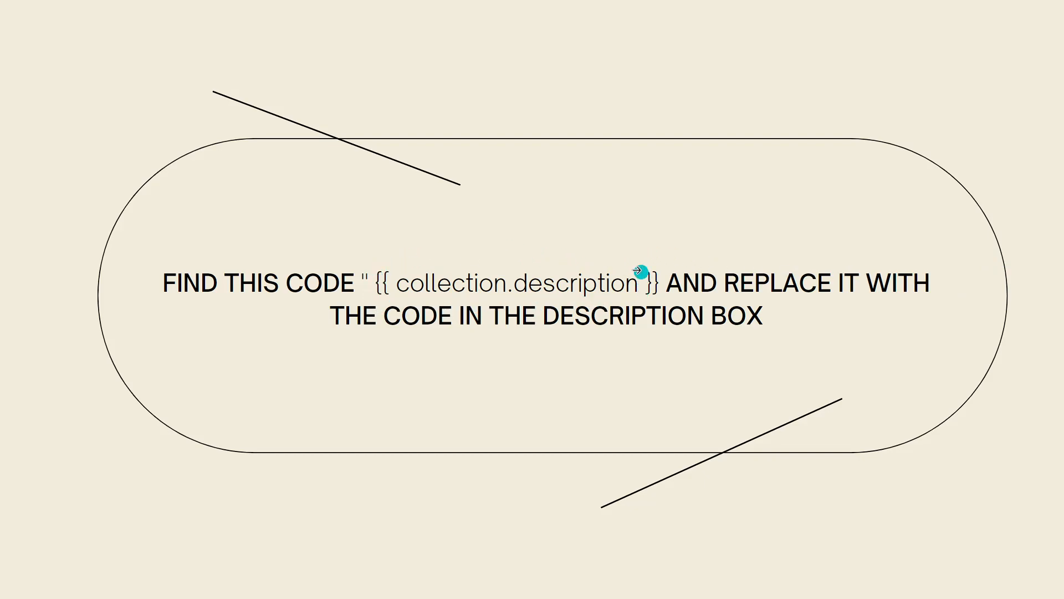
pyautogui.moveTo(484, 267)
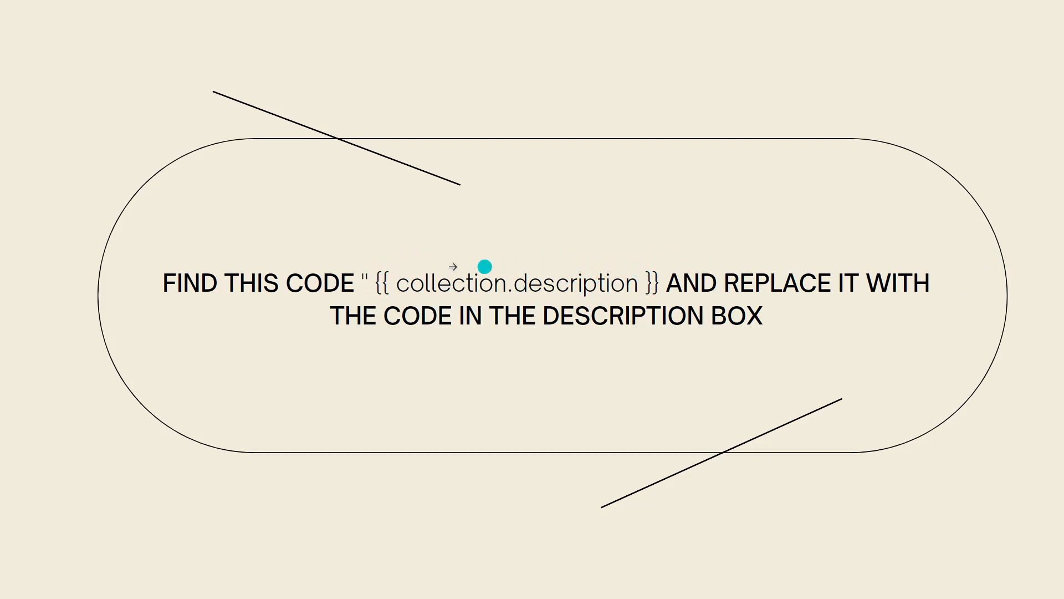
pyautogui.moveTo(630, 264)
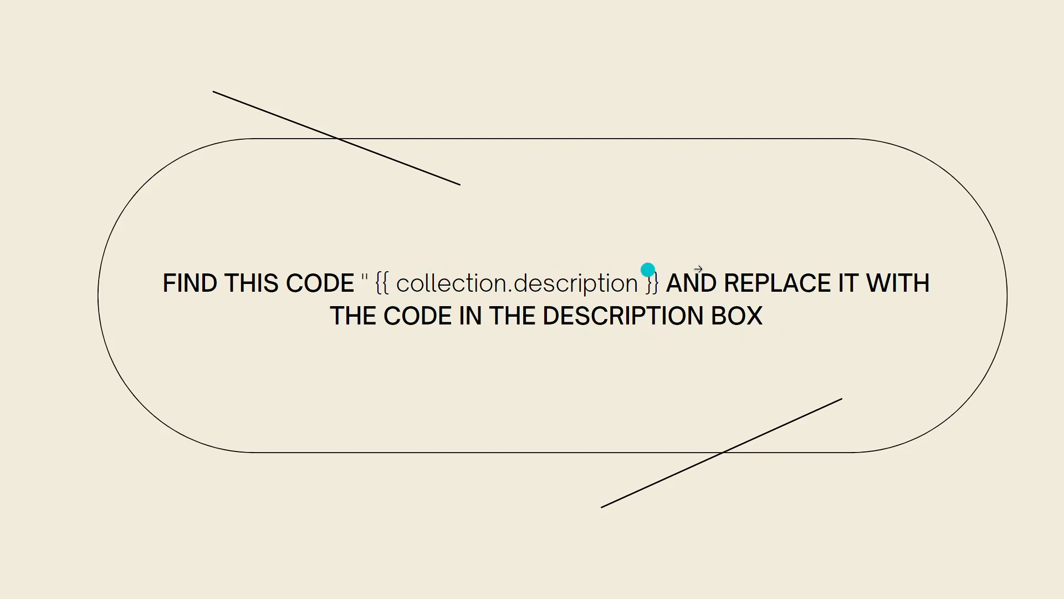
pyautogui.moveTo(914, 290)
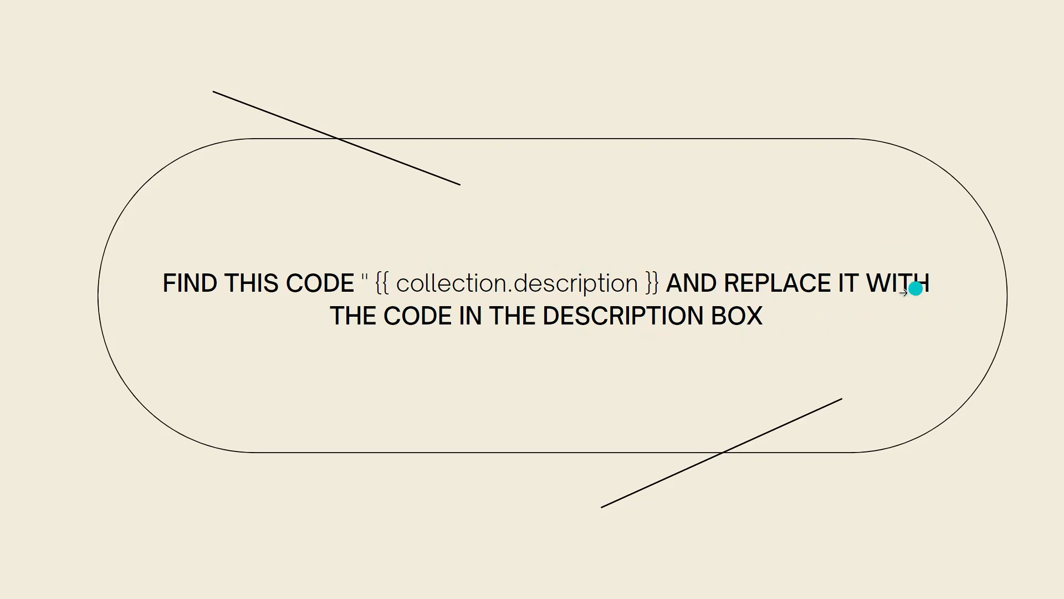
pyautogui.moveTo(790, 317)
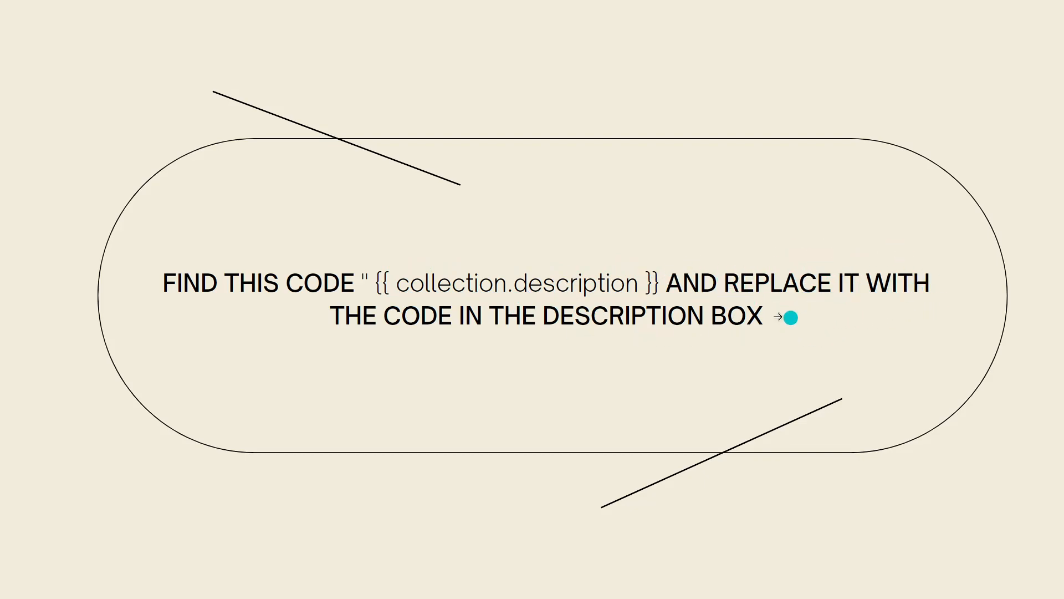
pyautogui.moveTo(439, 303)
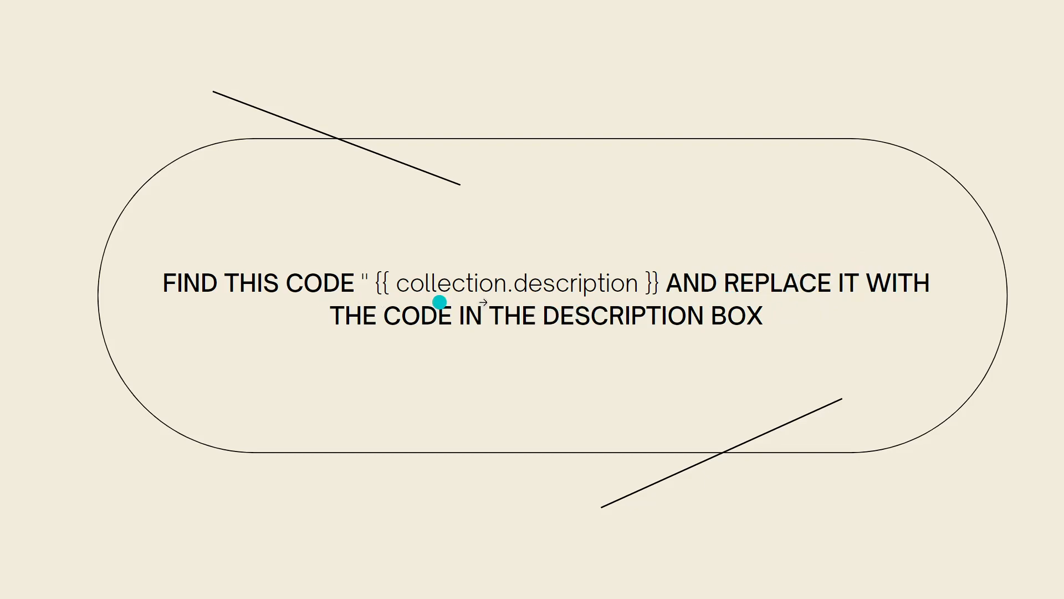
pyautogui.moveTo(799, 405)
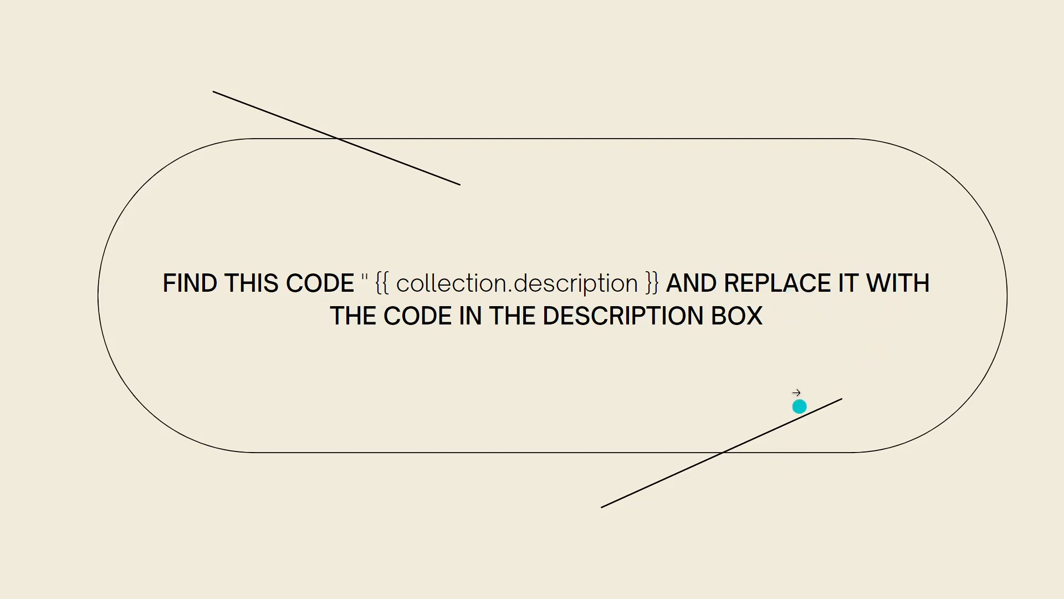
pyautogui.moveTo(981, 318)
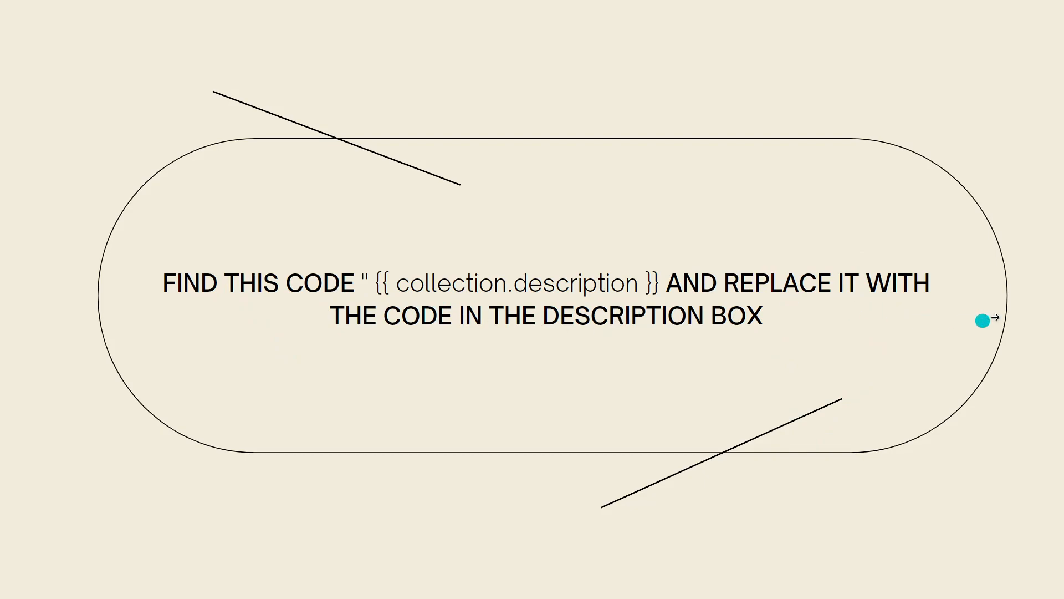
pyautogui.moveTo(409, 280)
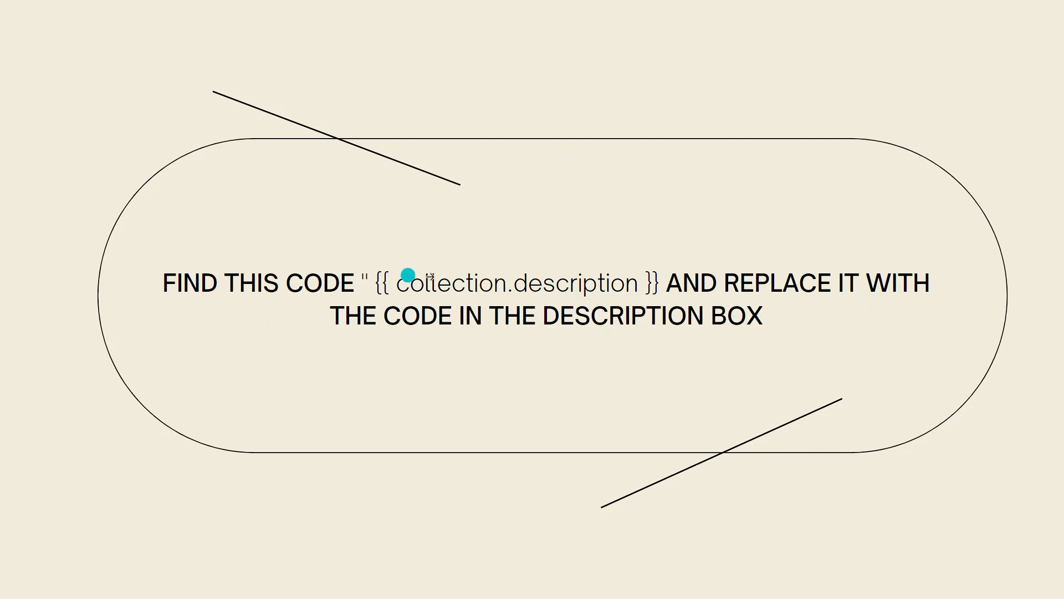
pyautogui.moveTo(678, 272)
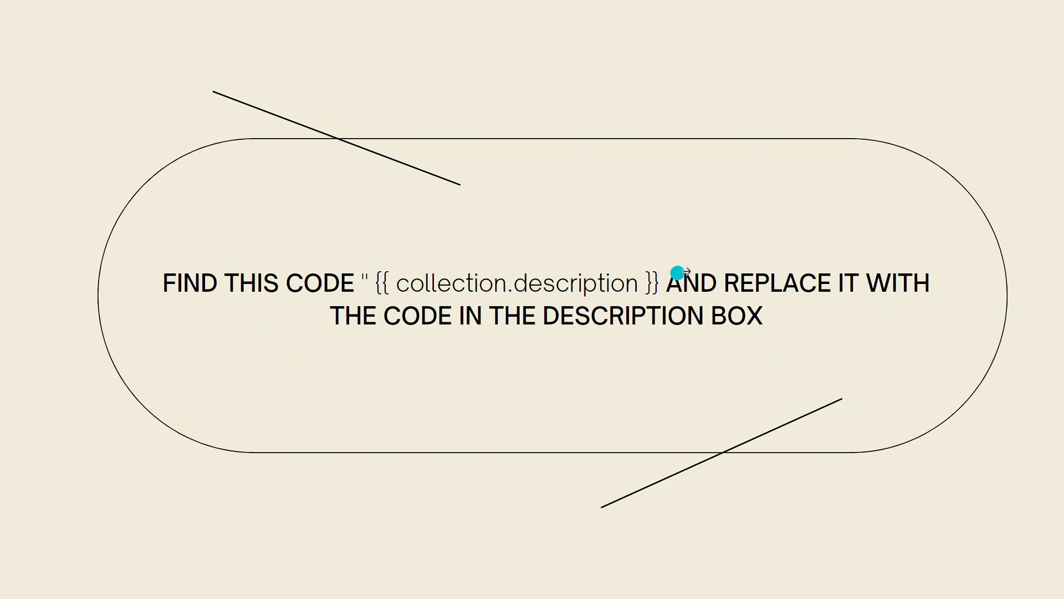
pyautogui.moveTo(645, 355)
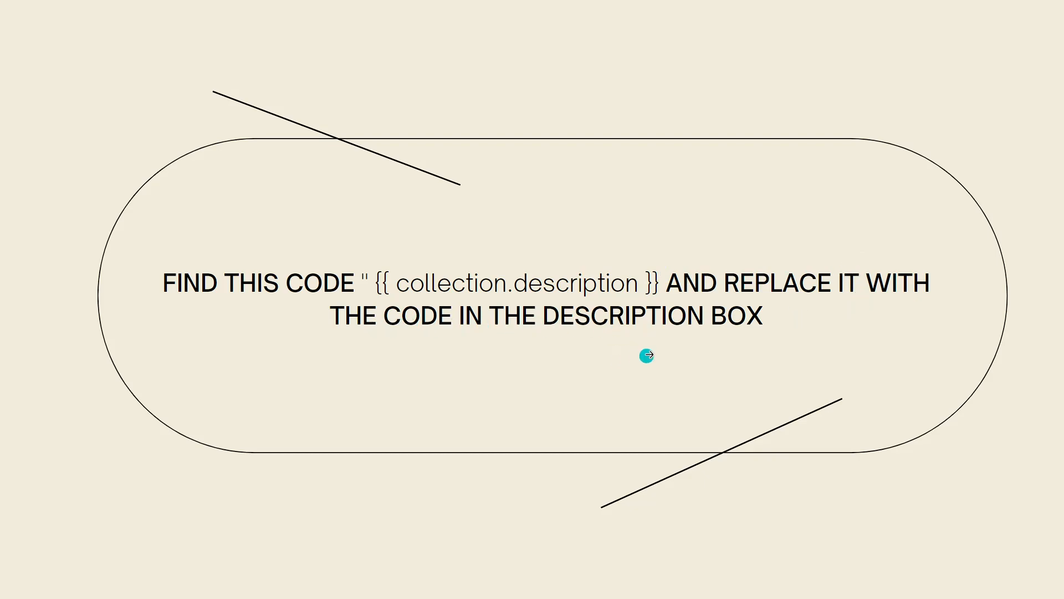
pyautogui.moveTo(849, 332)
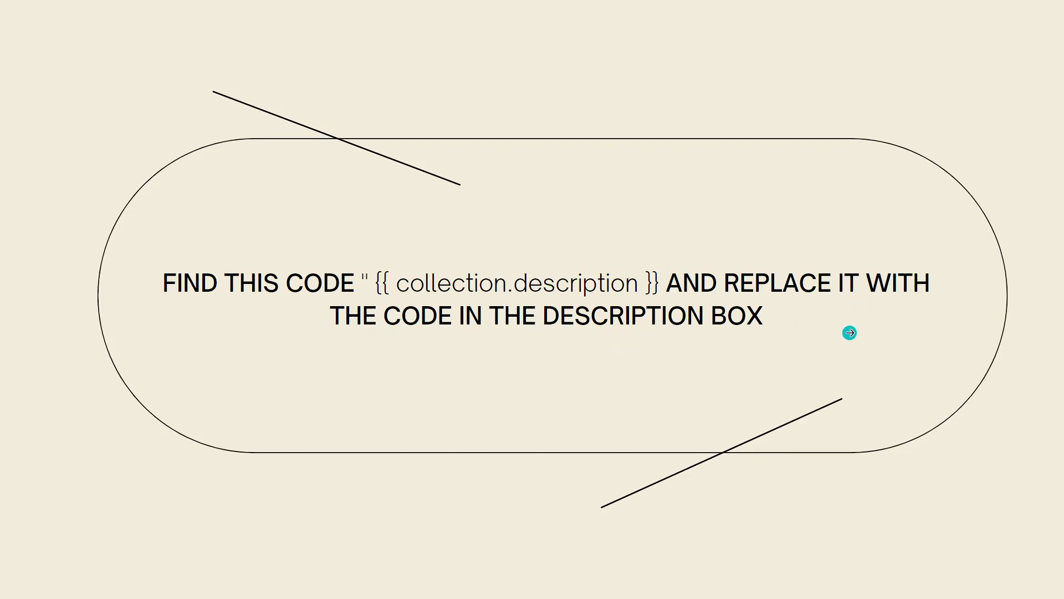
pyautogui.moveTo(1032, 306)
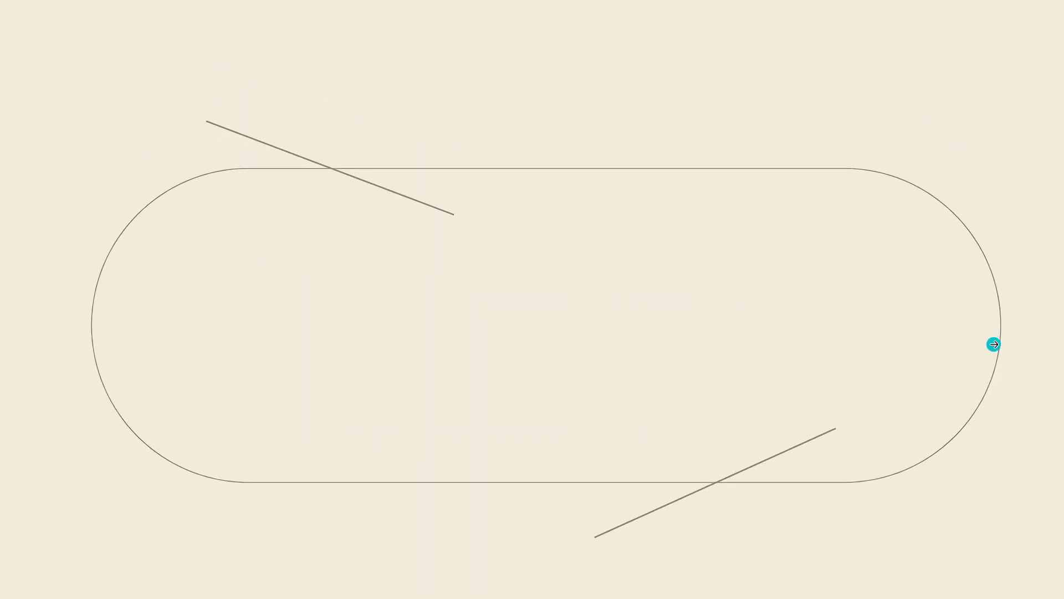
# Advance to the 'THEN ADD AGAIN THE SECOND CODE' card, then go back to the endpaginate card.
pyautogui.moveTo(993, 344); pyautogui.dragTo(638, 304)
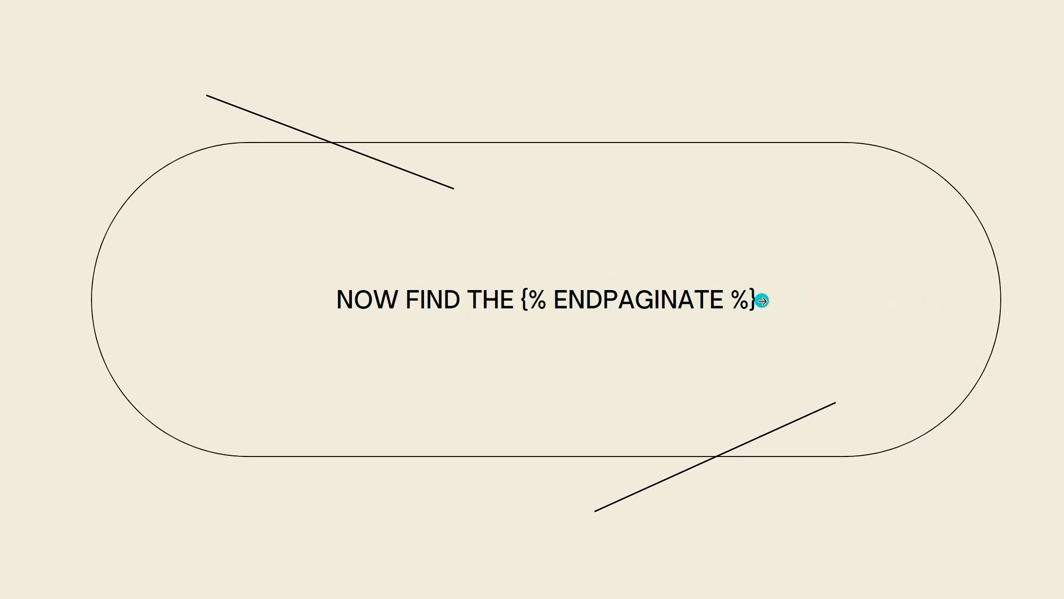
pyautogui.moveTo(1020, 320)
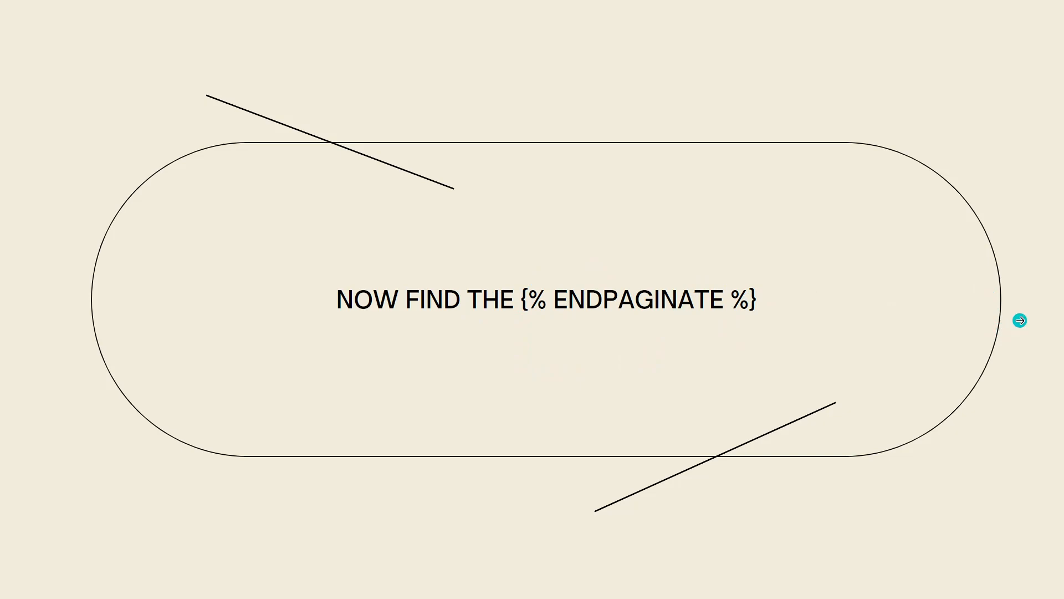
pyautogui.click(1020, 320)
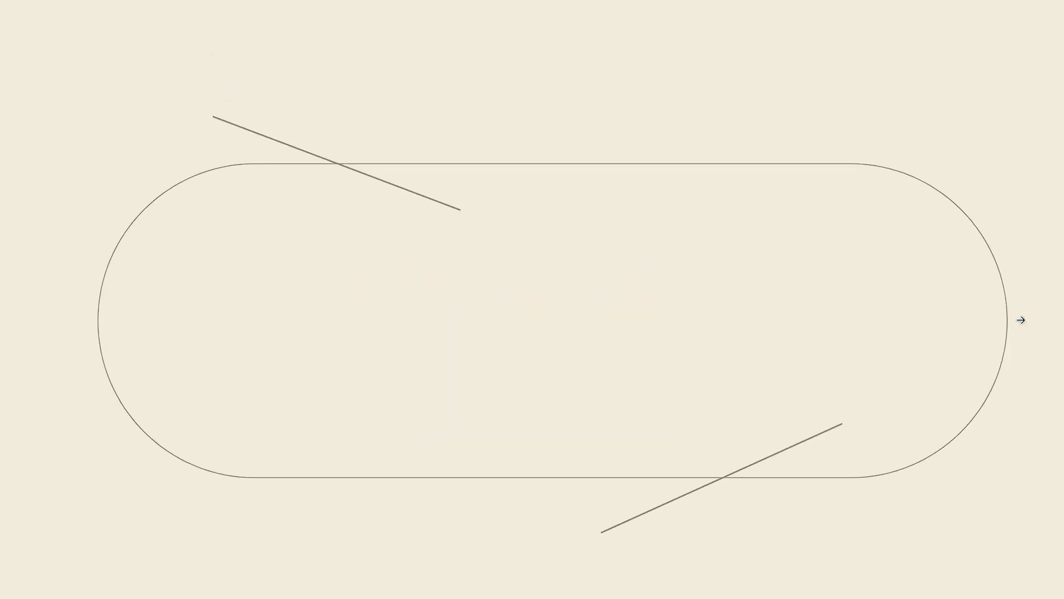
pyautogui.write('THEN ADD AGAIN THE SECOND CODE IN THE DESCRIPTION BOX')
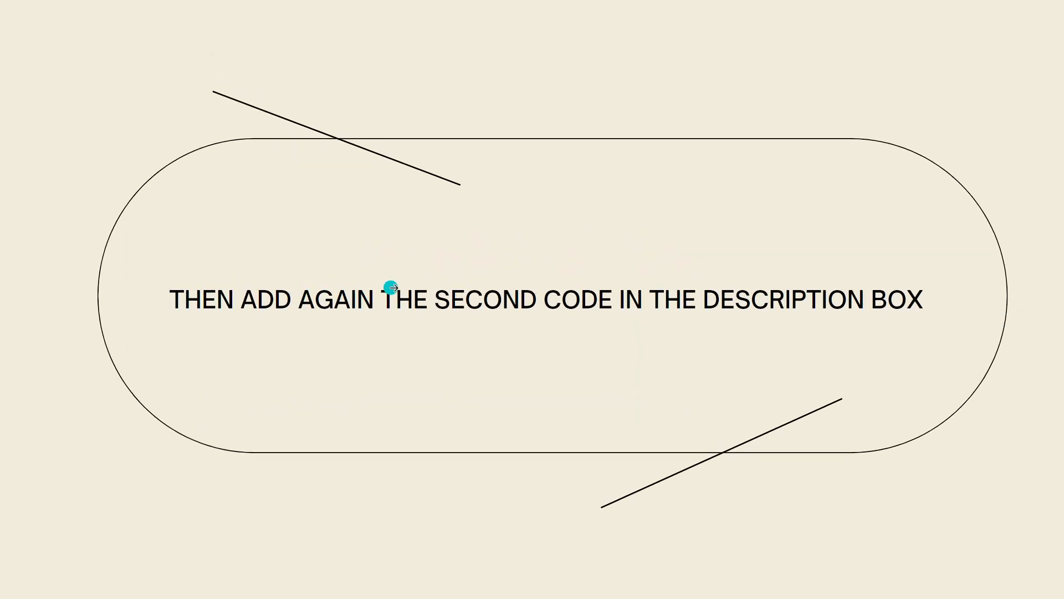
pyautogui.moveTo(857, 287)
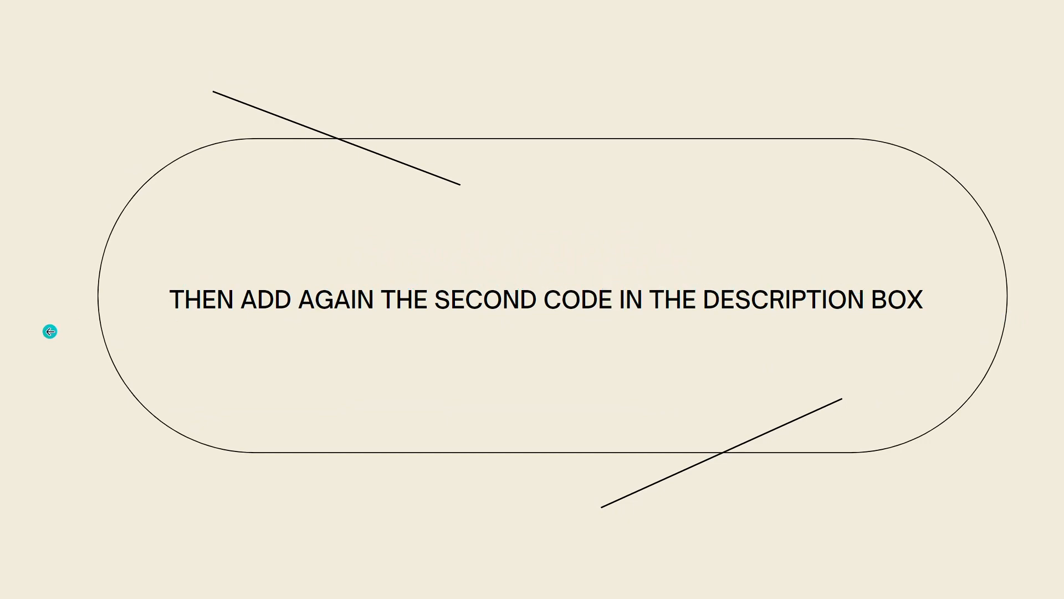
pyautogui.click(49, 331)
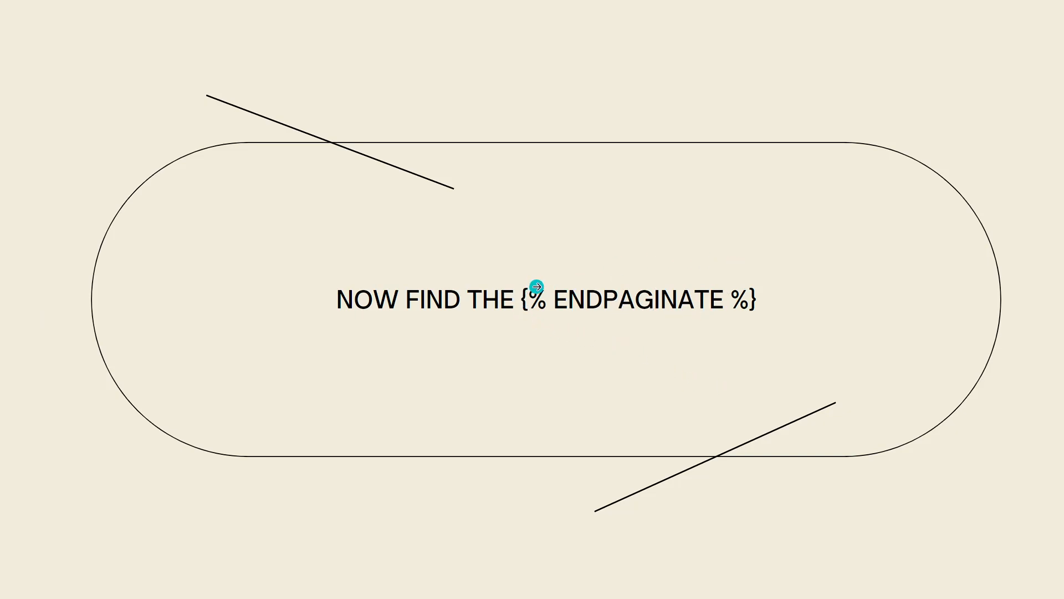
pyautogui.moveTo(692, 265)
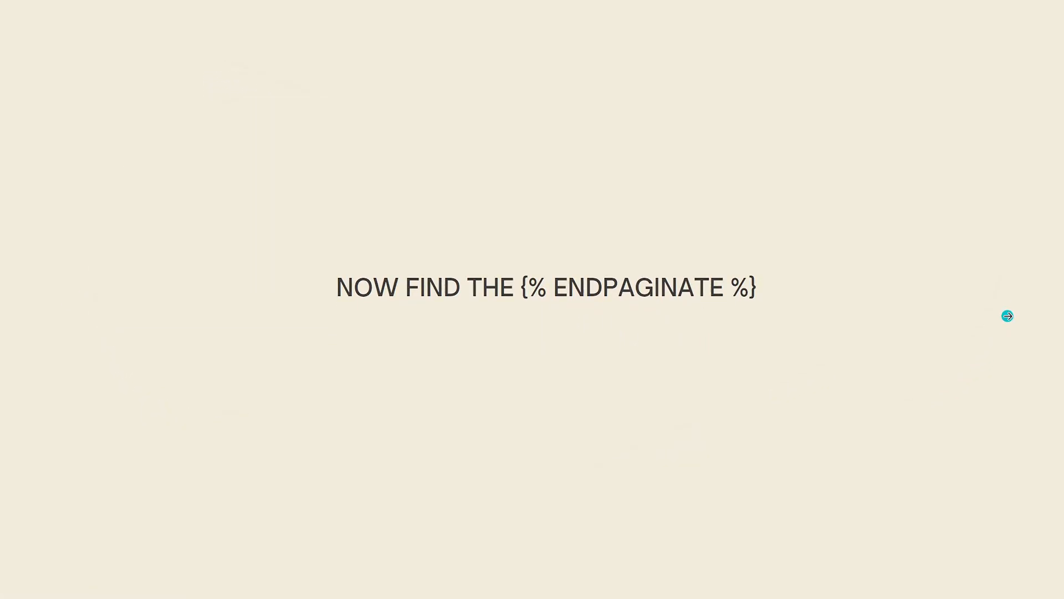
# Advance through the 'THEN ADD AGAIN' card to the final 'CLICK THE SAVE BUTTON' card.
pyautogui.click(1008, 316)
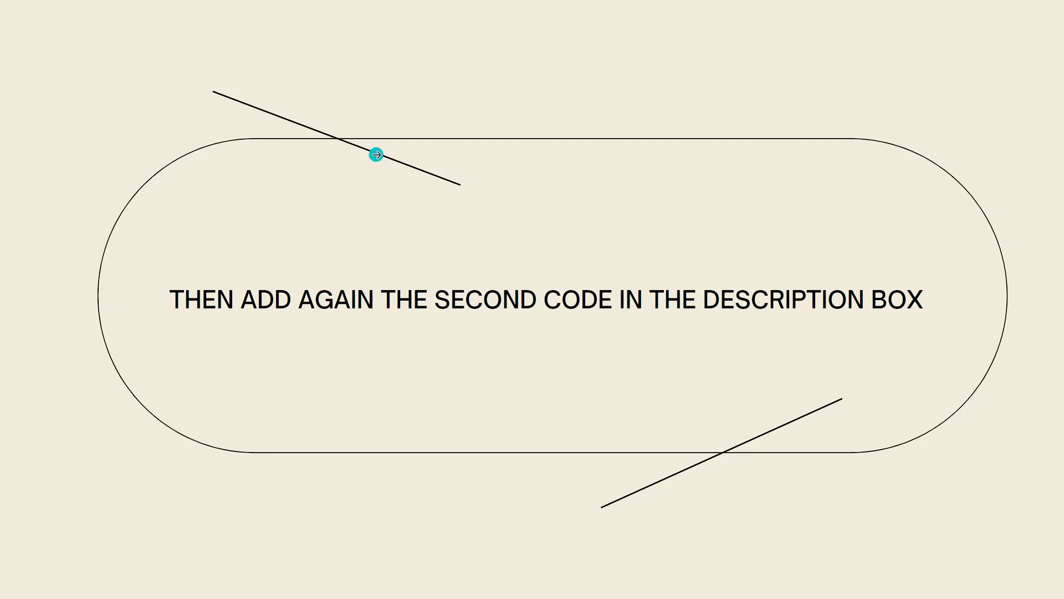
pyautogui.moveTo(1058, 291)
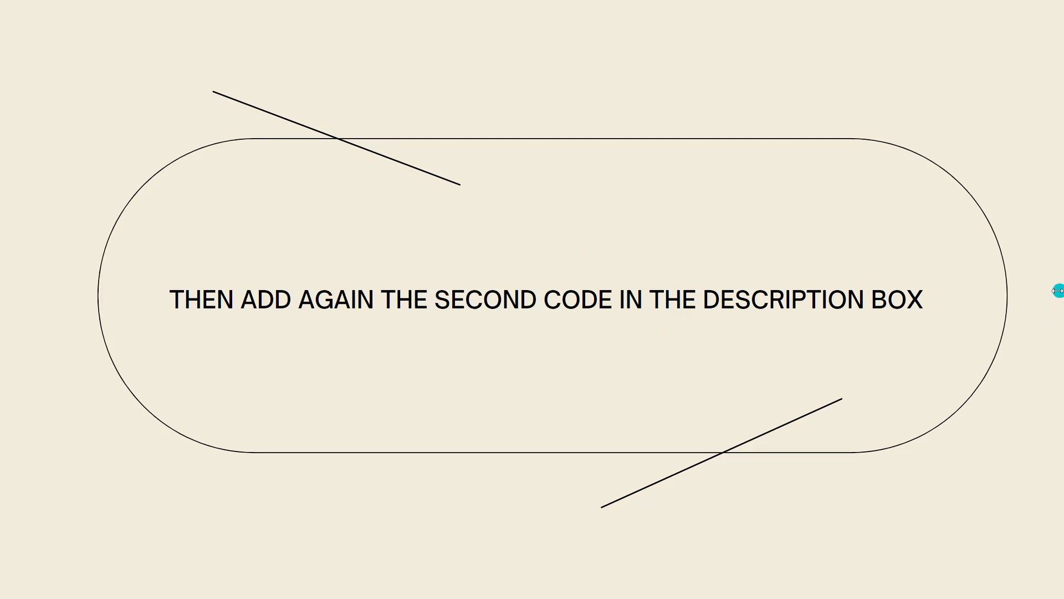
pyautogui.click(945, 325)
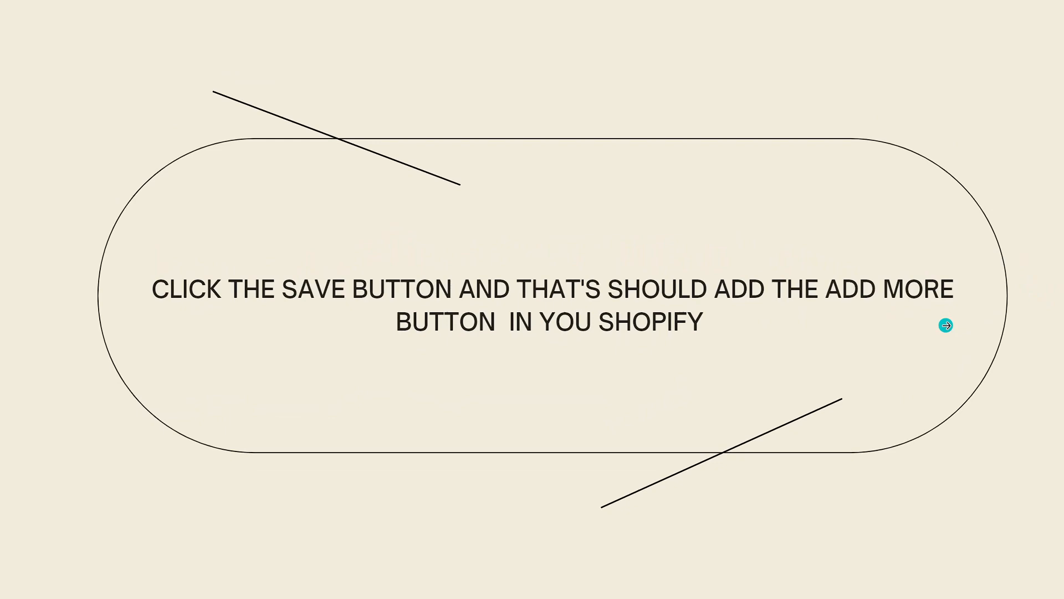